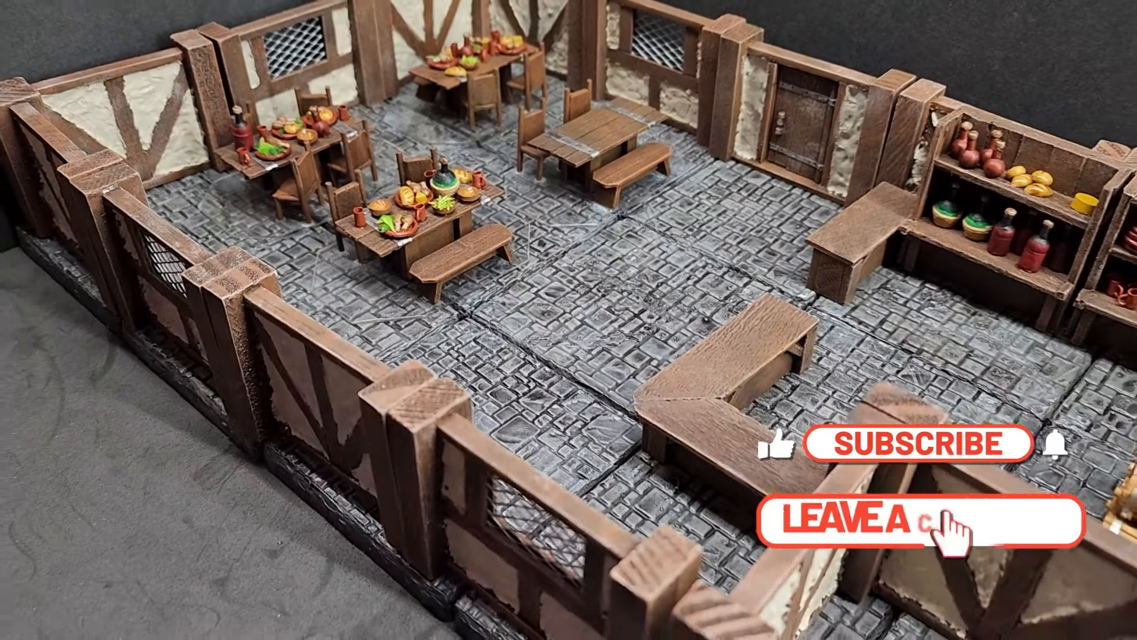
pyautogui.click(917, 442)
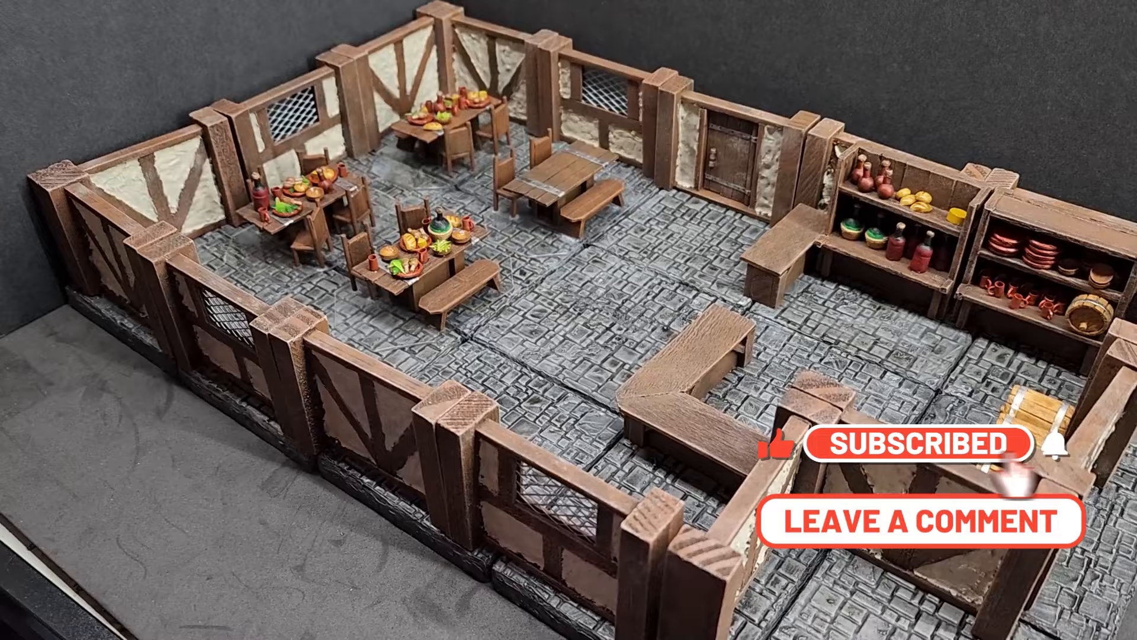